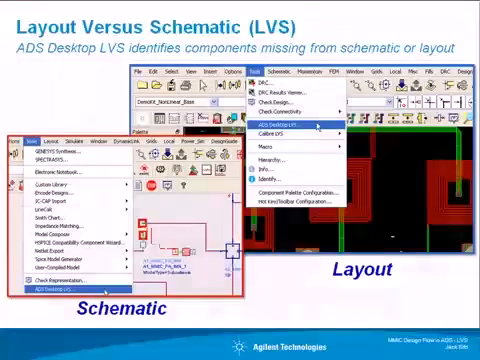
Bring up the MMIC_PA_LVS schematic showing ports P1–P6 and the FET and matching subnetworks.
key(Right)
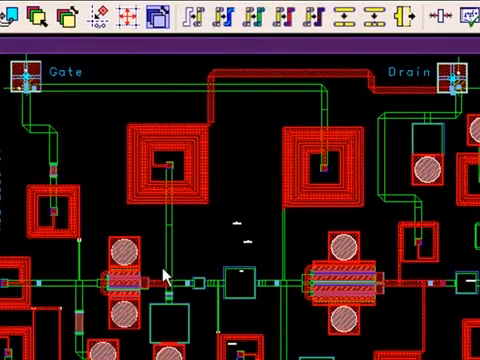
mouse_move(415, 105)
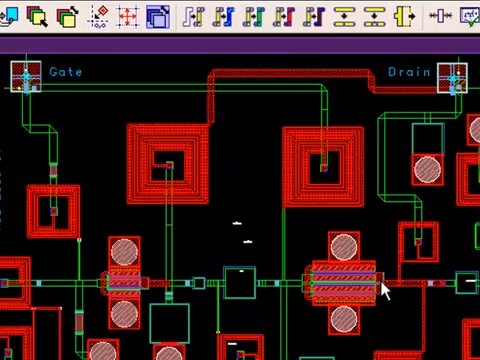
mouse_move(220, 190)
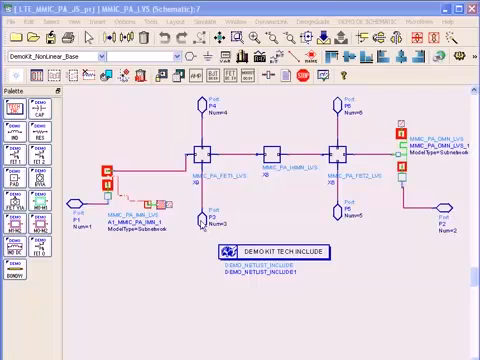
mouse_move(167, 316)
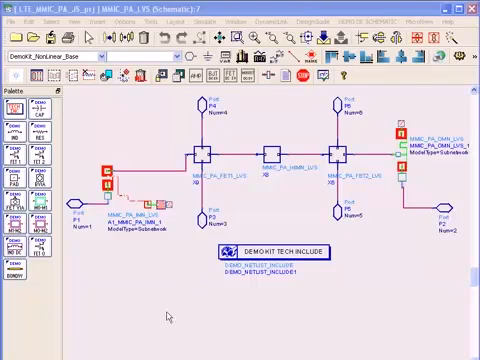
mouse_move(382, 327)
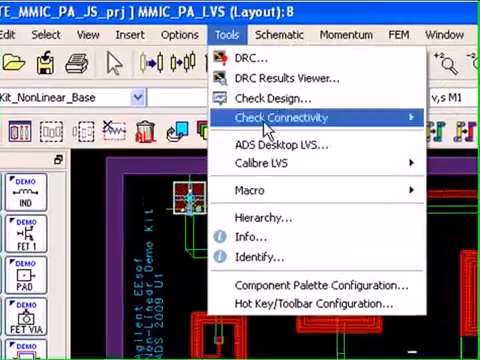
mouse_move(280, 146)
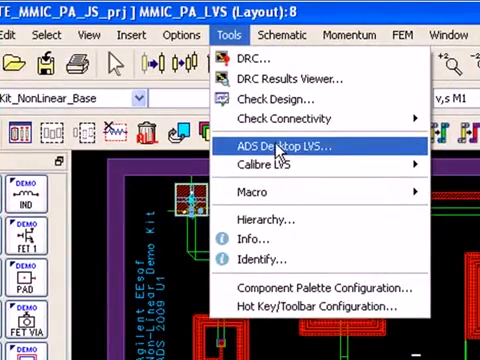
Launch ADS Desktop LVS from the MMIC_PA_LVS layout window.
click(288, 146)
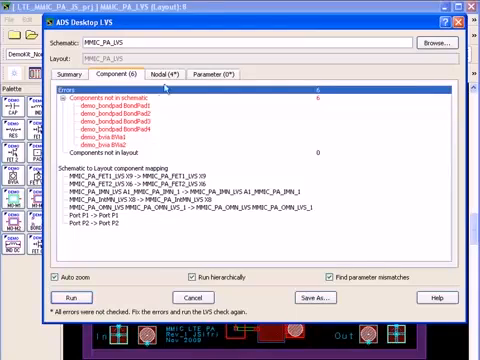
Switch the LVS results to the Nodal (4*) tab to see FET connection mismatches.
click(166, 74)
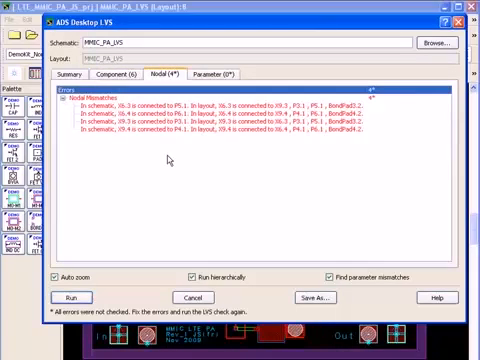
mouse_move(178, 167)
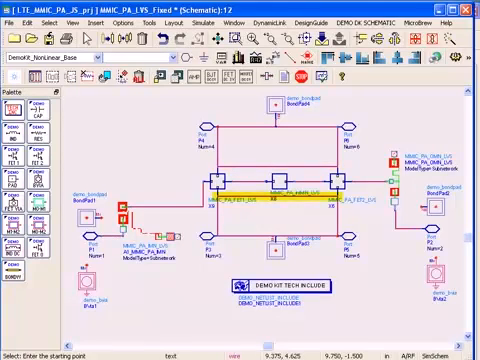
Add BondPad1–4 and BVia1–2 to the schematic, saved as MMIC_PA_LVS_Fixed.
click(272, 105)
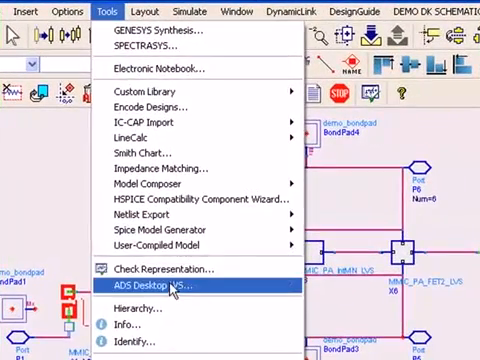
Launch ADS Desktop LVS again from the MMIC_PA_LVS_Fixed schematic window.
click(157, 287)
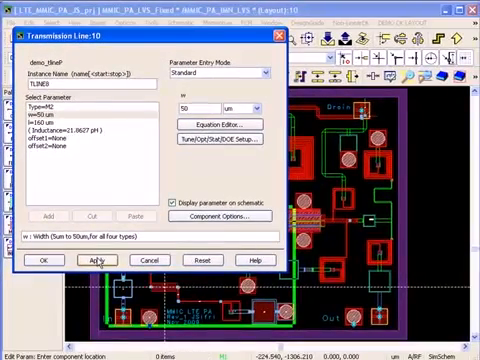
Apply the 50 um width to TLINE8 in the Transmission Line dialog.
click(98, 260)
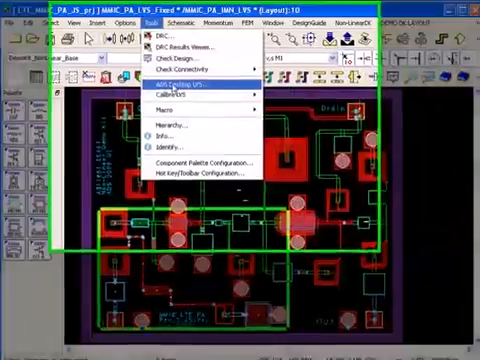
Run LVS on MMIC_PA_IMN_LVS and view its two parameter mismatches.
click(180, 89)
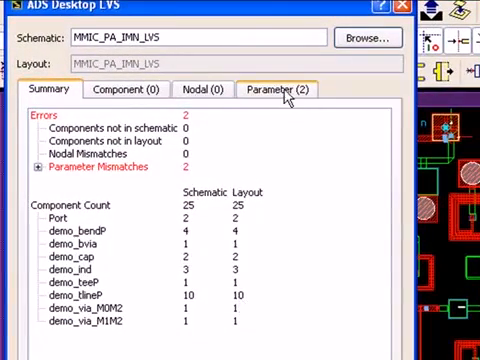
click(280, 89)
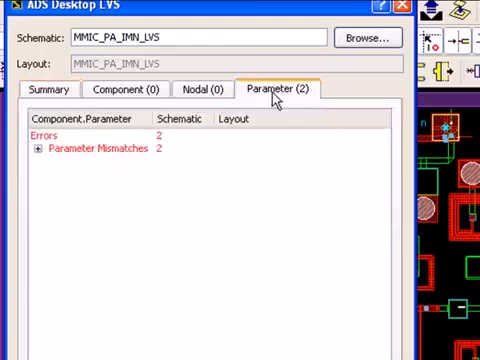
click(39, 149)
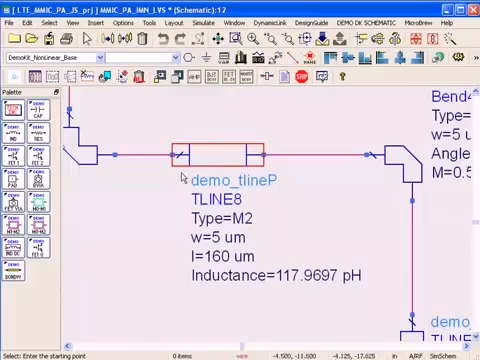
mouse_move(225, 238)
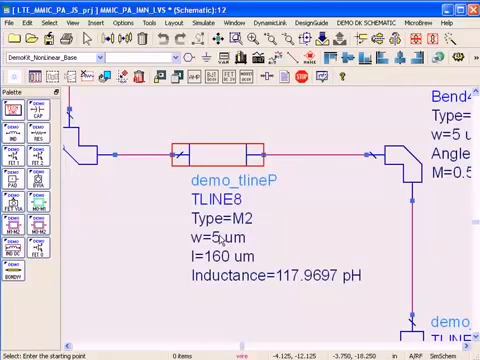